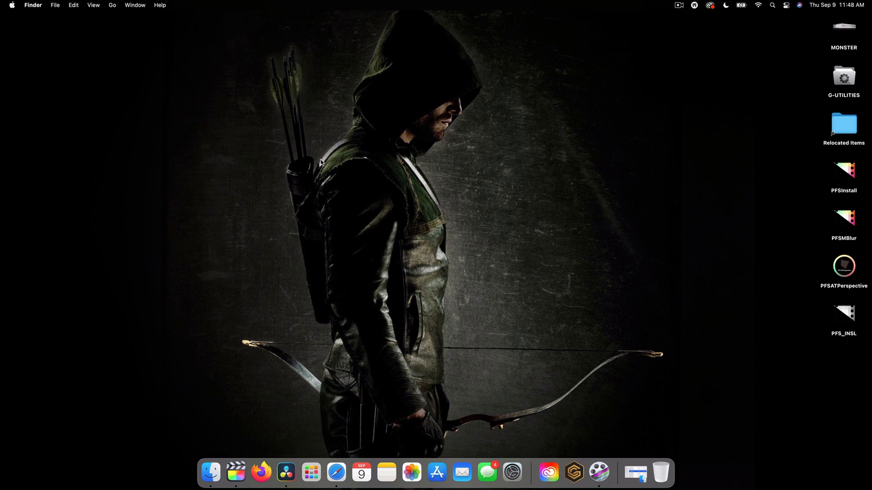
mouse_move(235, 472)
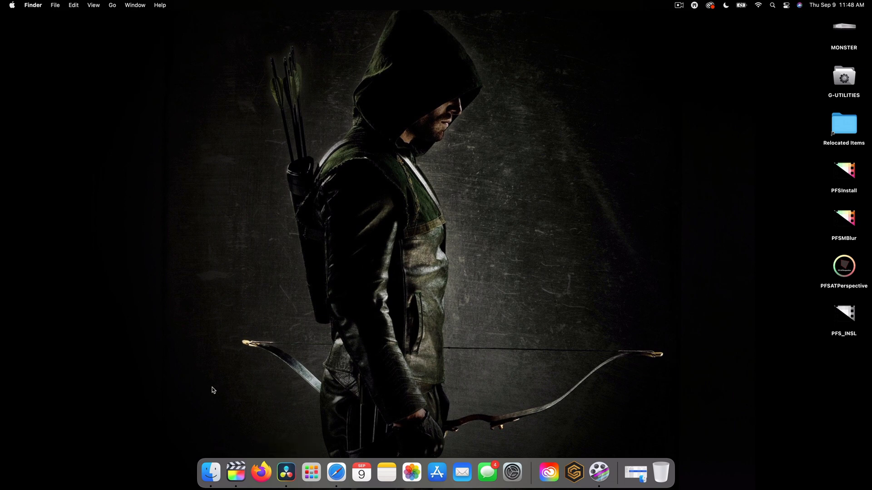
mouse_move(233, 402)
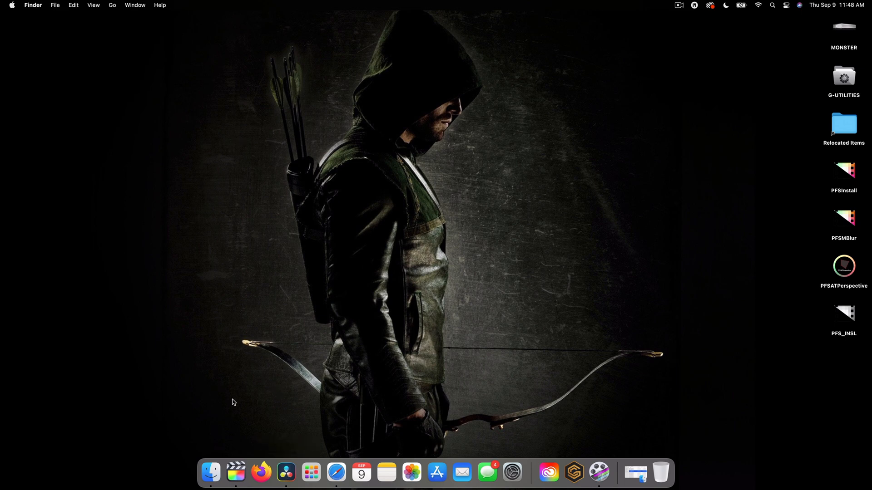
mouse_move(235, 474)
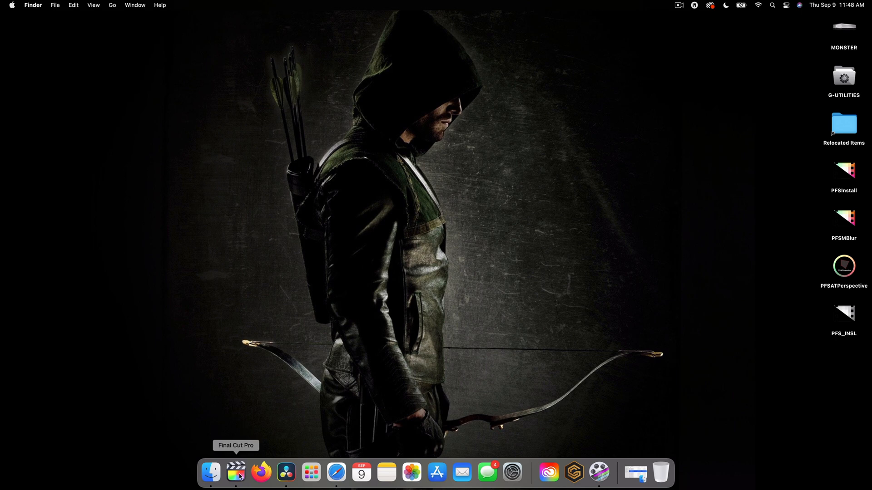
mouse_move(285, 472)
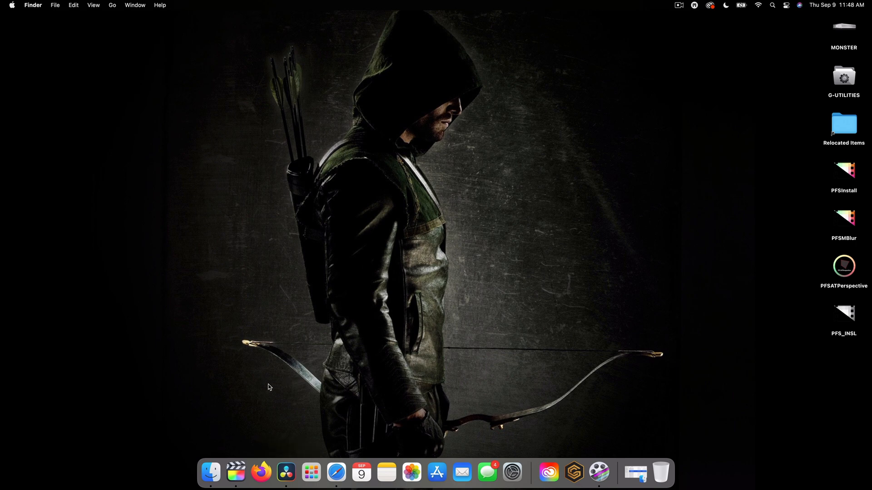
- Launch Final Cut Pro and skim New Montage V2 to the seaside shot near 31 seconds
left_click(235, 474)
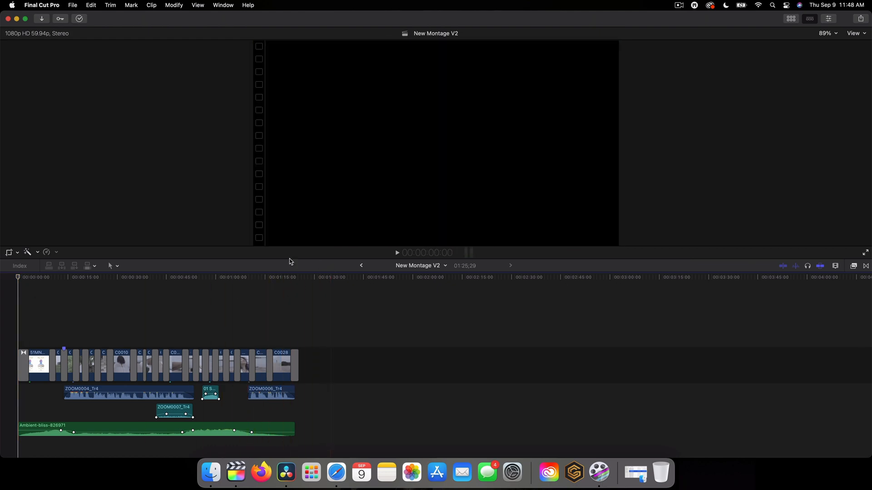
left_click(21, 364)
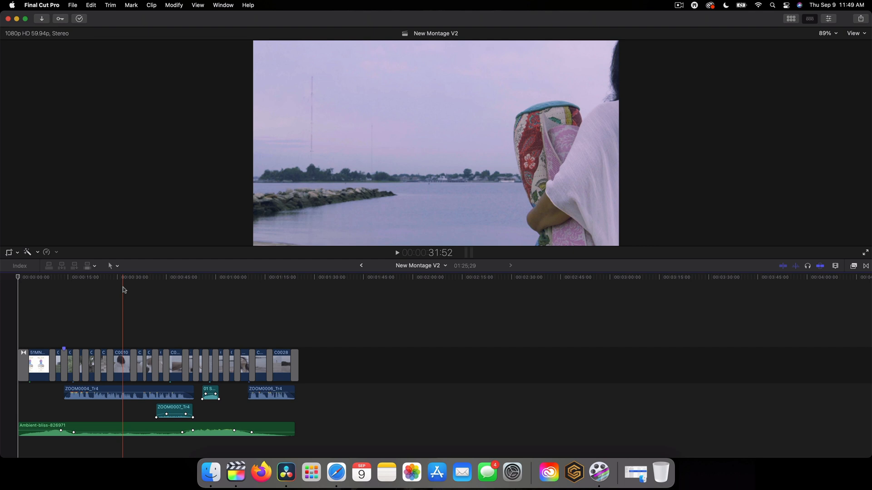
- Save 'New Montage V2' as an XML export in The Bliss Principle folder
left_click(72, 5)
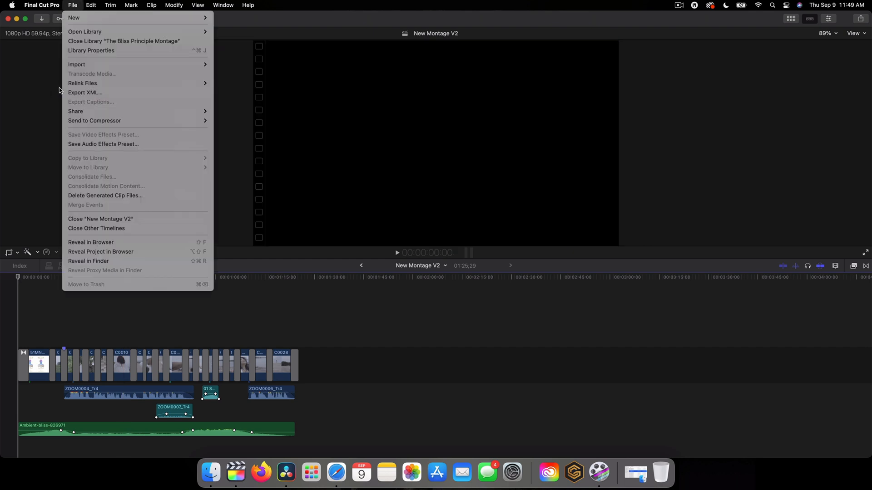
left_click(86, 95)
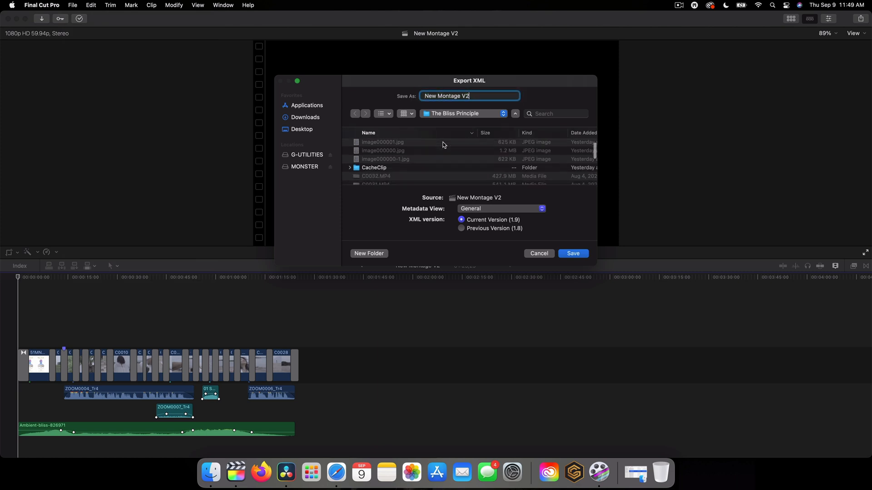
left_click(573, 253)
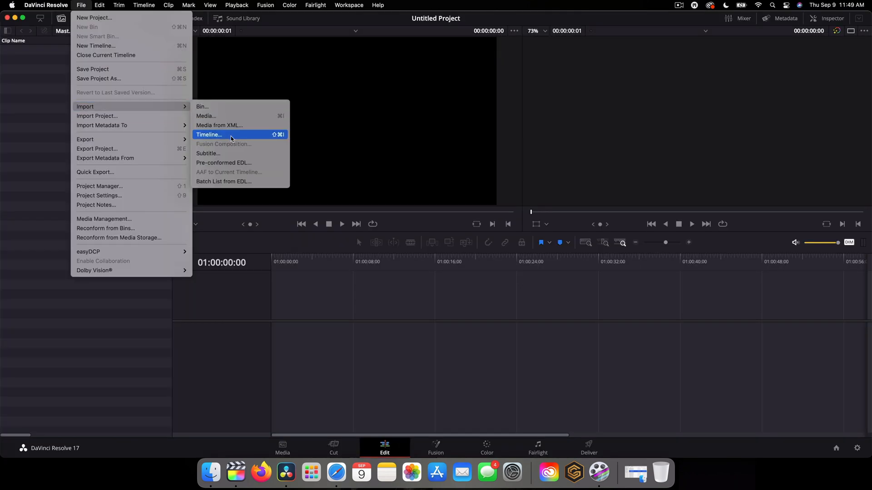
- Import New Montage V2.fcpxml from The Bliss Principle folder as a timeline
left_click(208, 135)
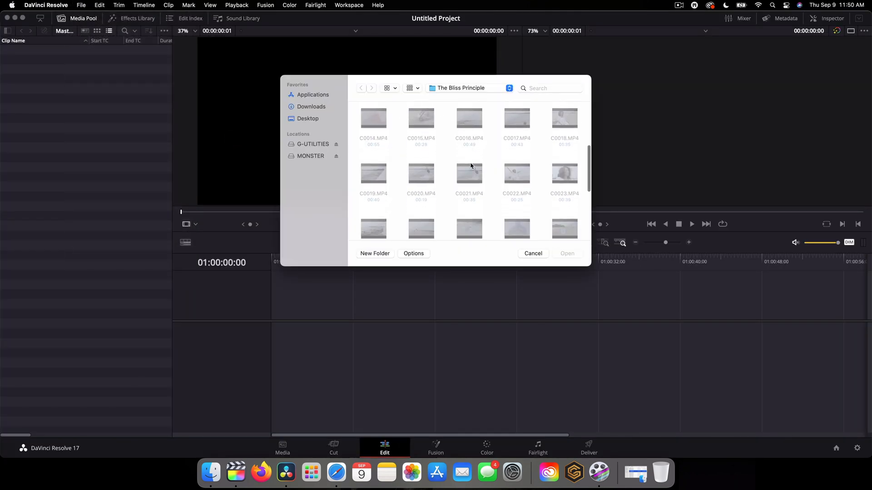
left_click(468, 88)
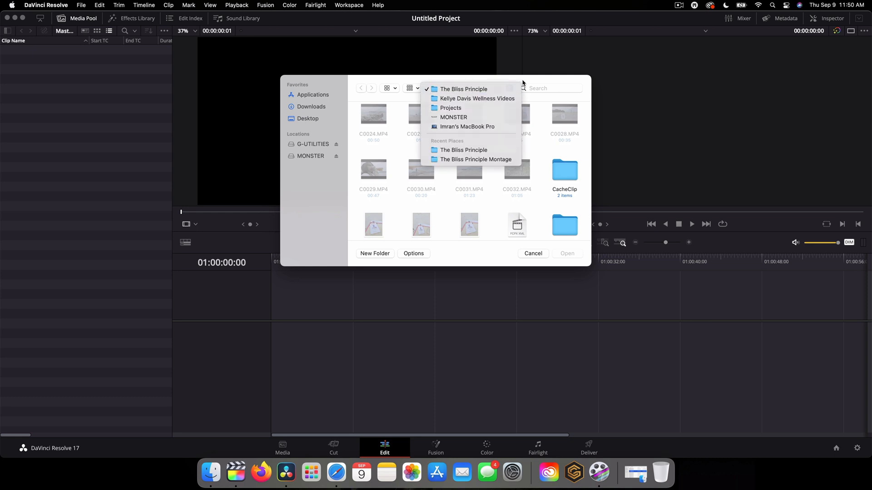
left_click(464, 89)
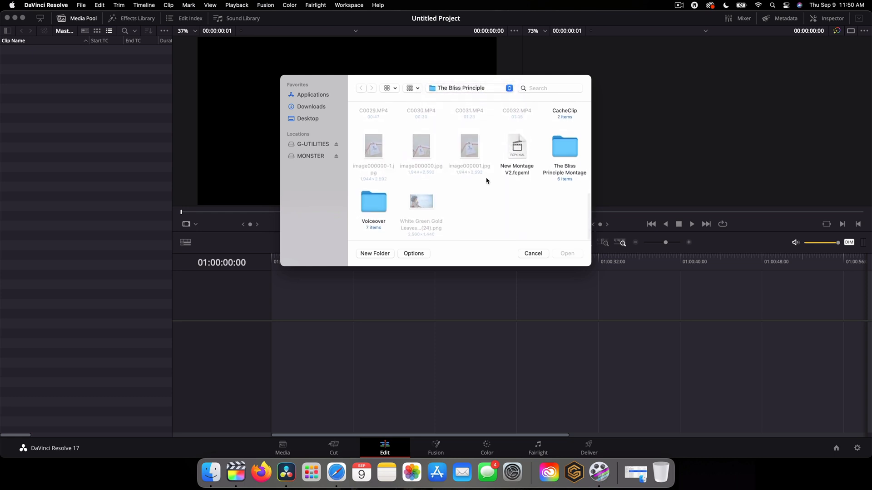
double_click(516, 148)
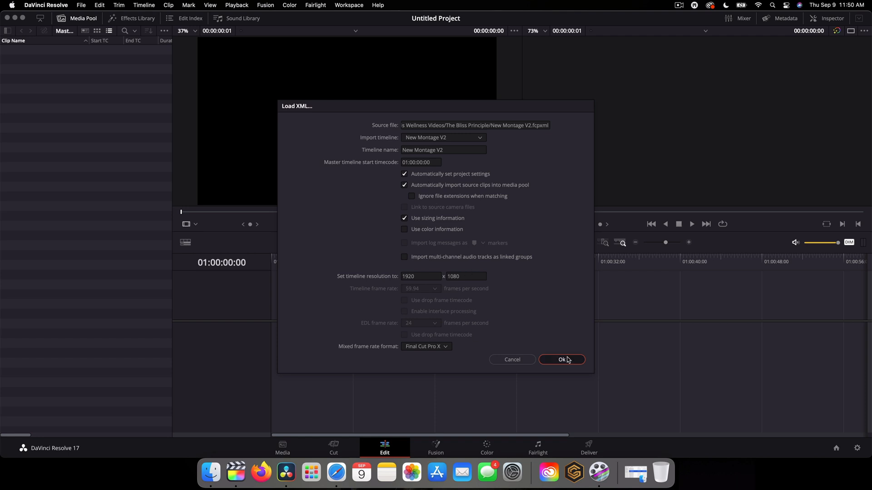
- Confirm Load XML and search MONSTER's The Bliss Principle folder for missing clips
left_click(561, 359)
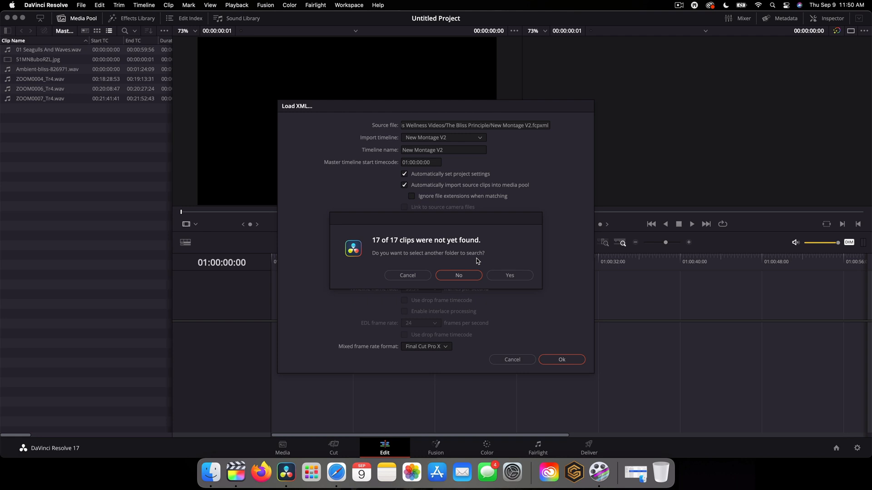
left_click(509, 275)
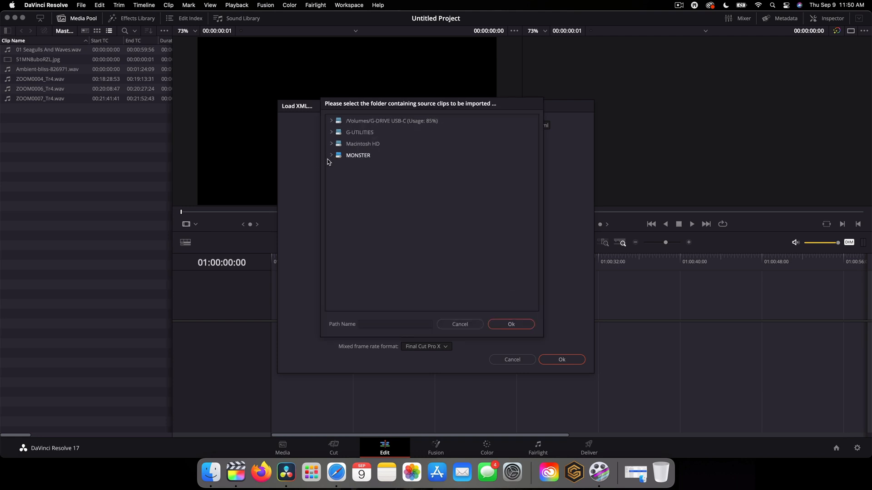
left_click(331, 155)
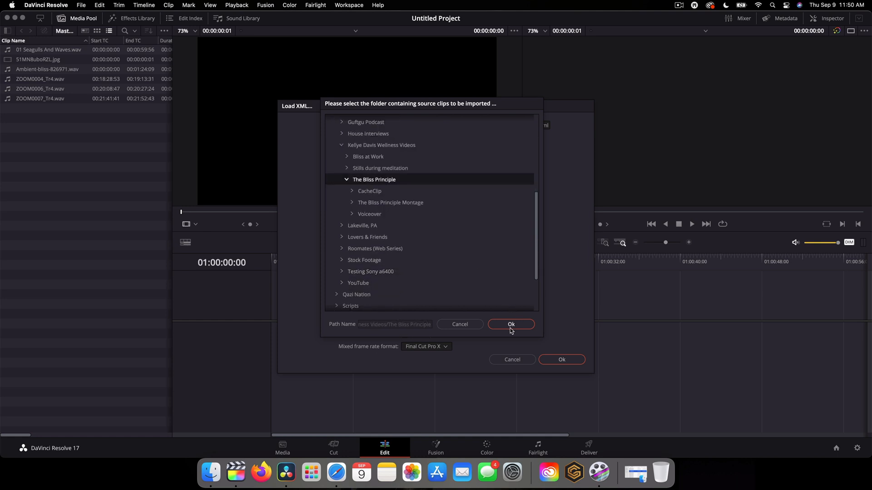
left_click(510, 324)
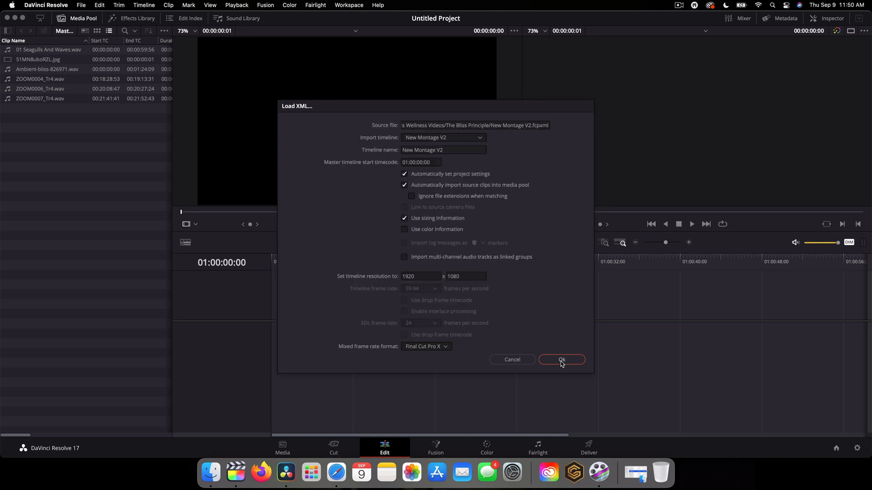
left_click(561, 360)
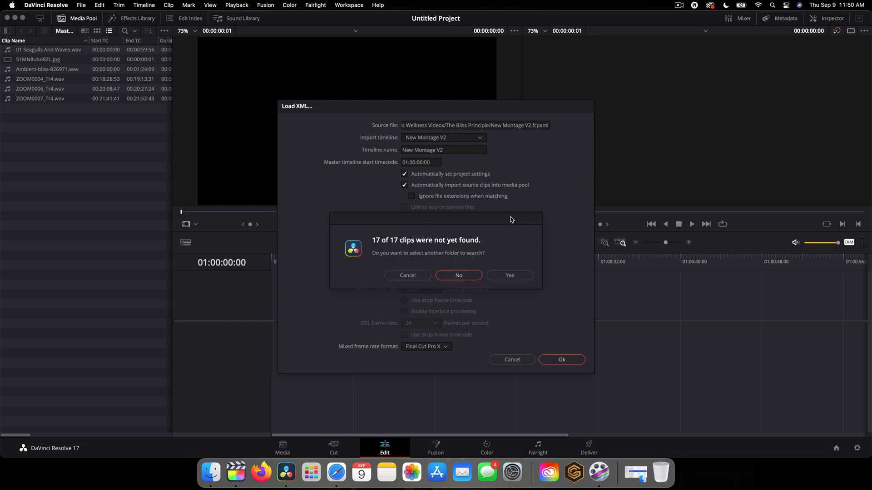
left_click(458, 275)
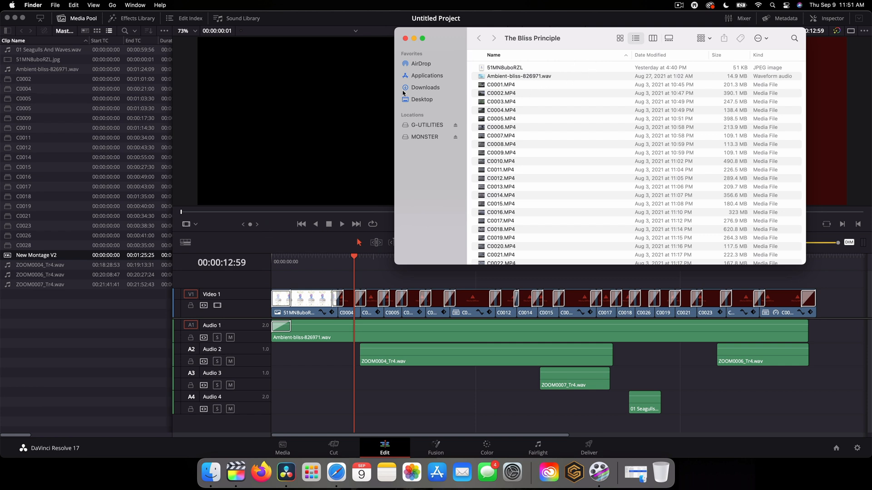
- Select C0002.MP4 in The Bliss Principle folder for the media pool
left_click(501, 93)
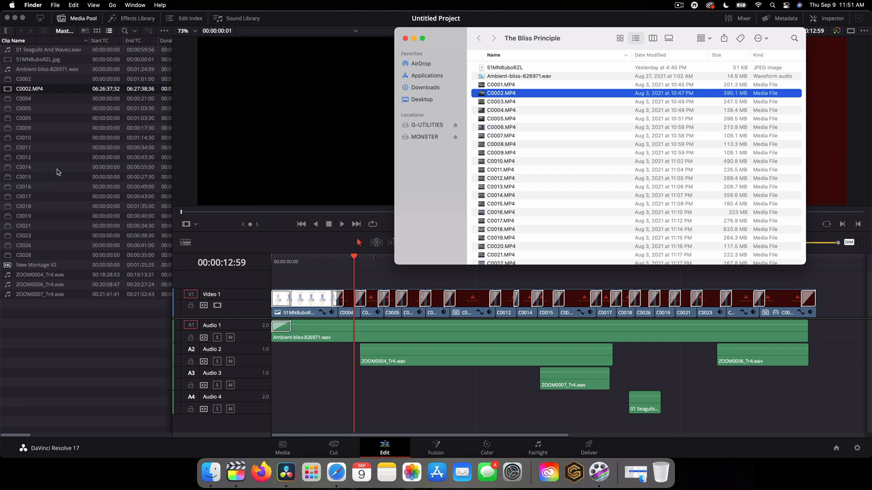
mouse_move(33, 89)
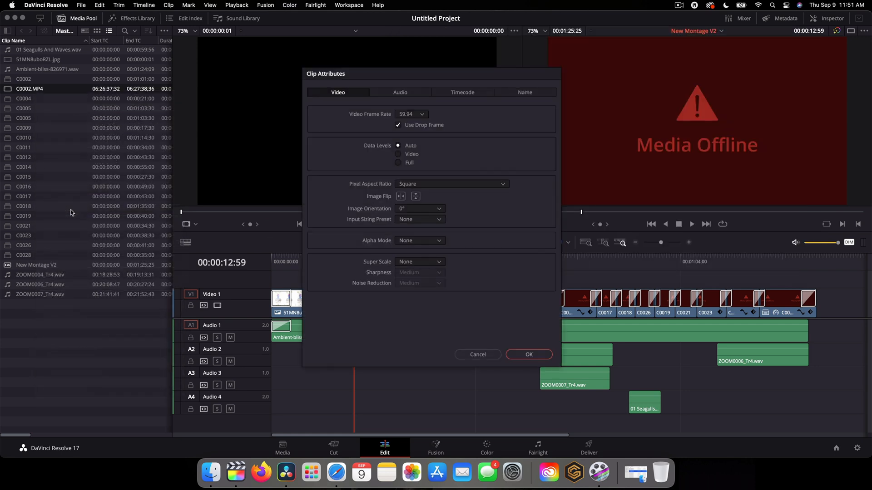
- Set C0002.MP4's Clip Attributes timecode slate to 00:00:00:00
left_click(462, 92)
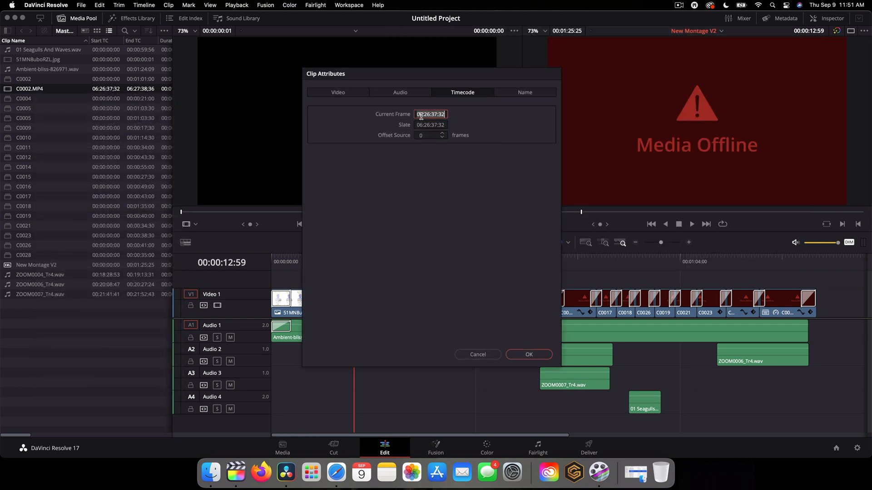
type("00")
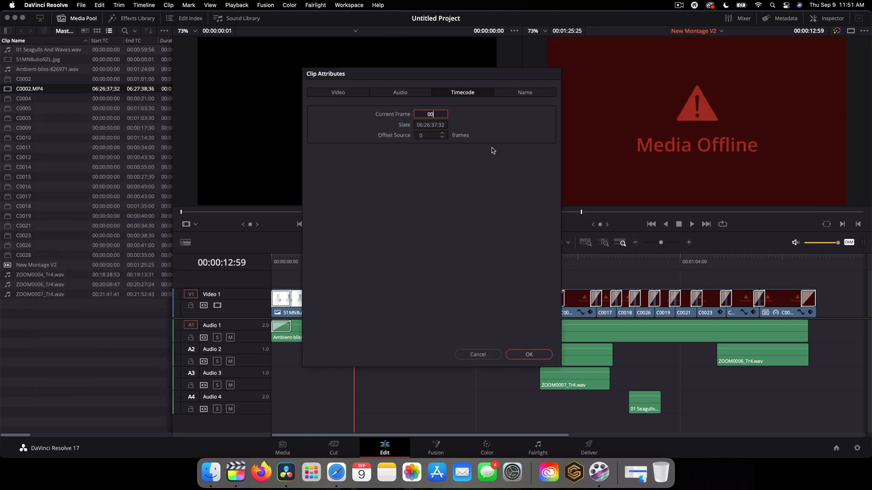
left_click(430, 125)
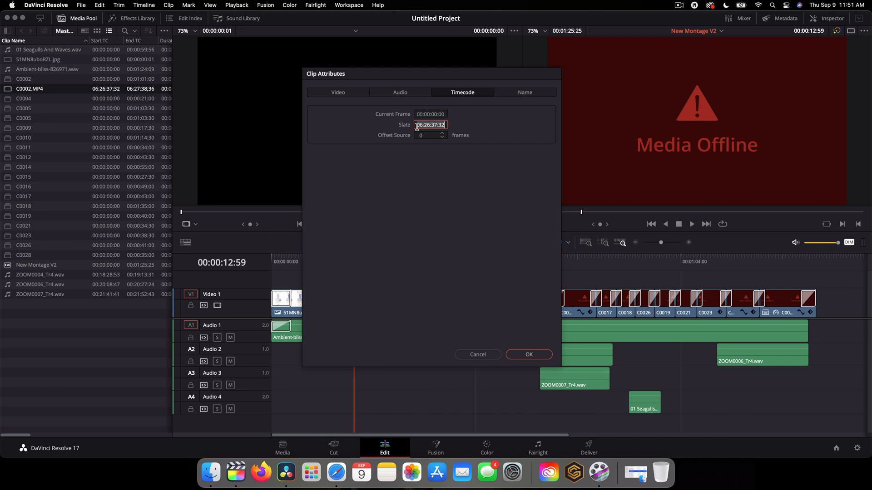
left_click(528, 355)
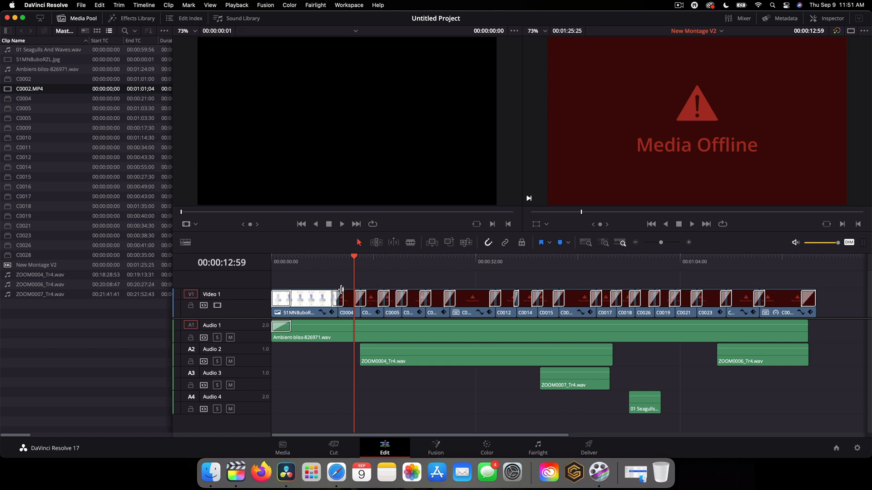
left_click(377, 261)
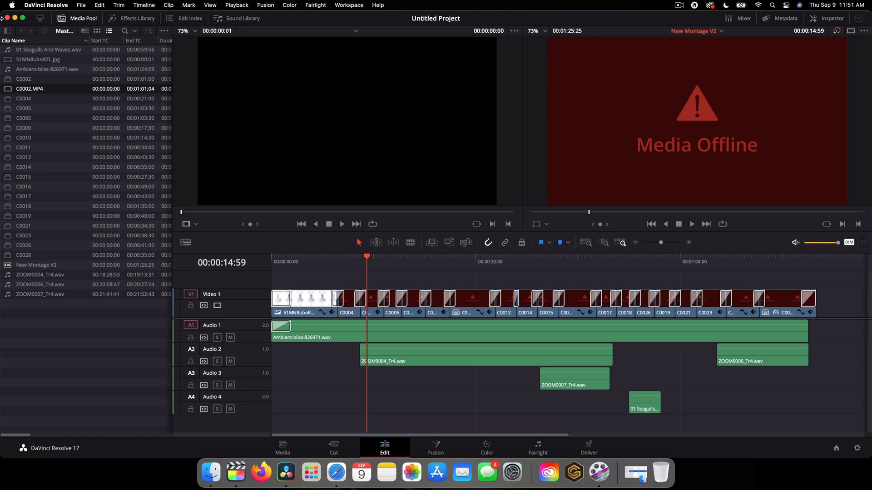
mouse_move(273, 166)
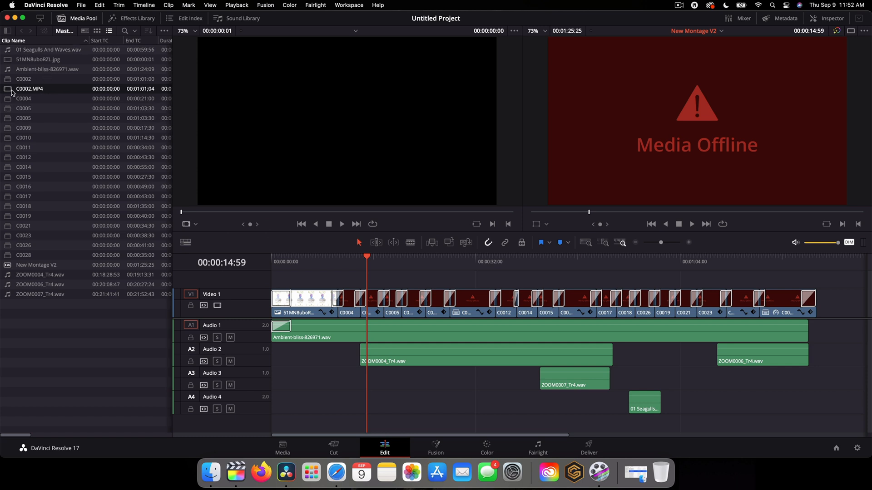
left_click(24, 78)
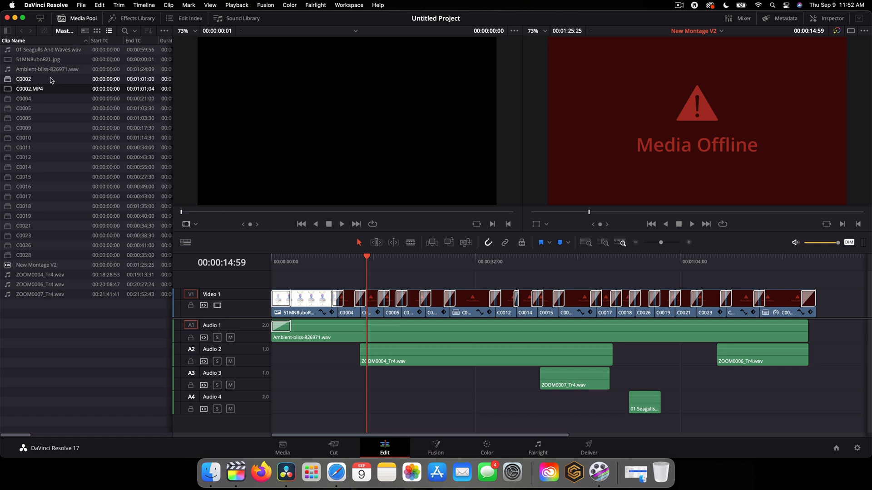
left_click(30, 89)
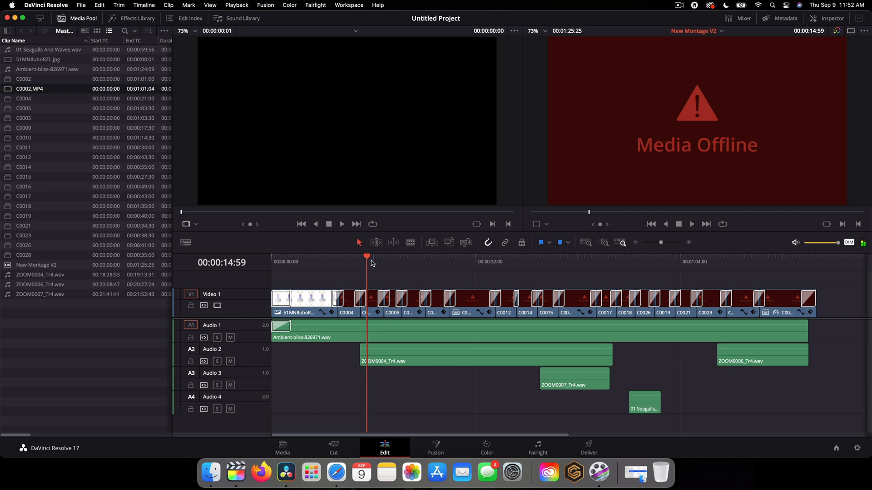
- Remove and delete the selected C-numbered clips from the media pool
right_click(29, 88)
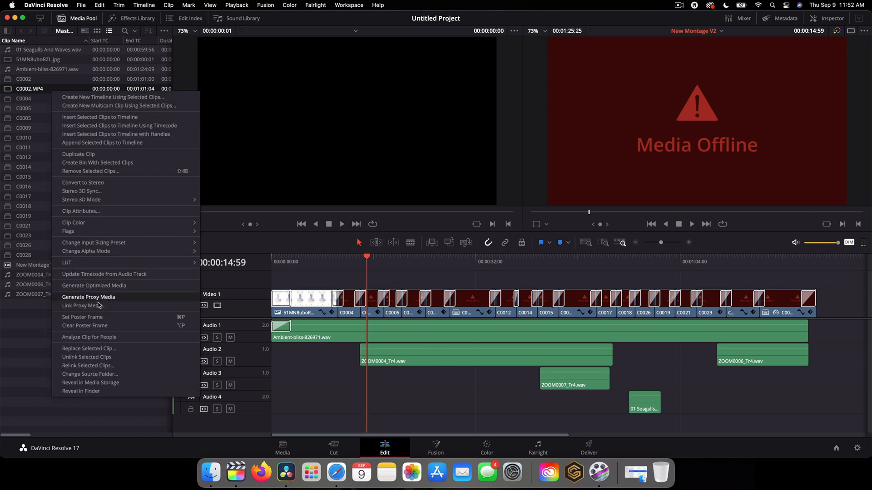
left_click(39, 82)
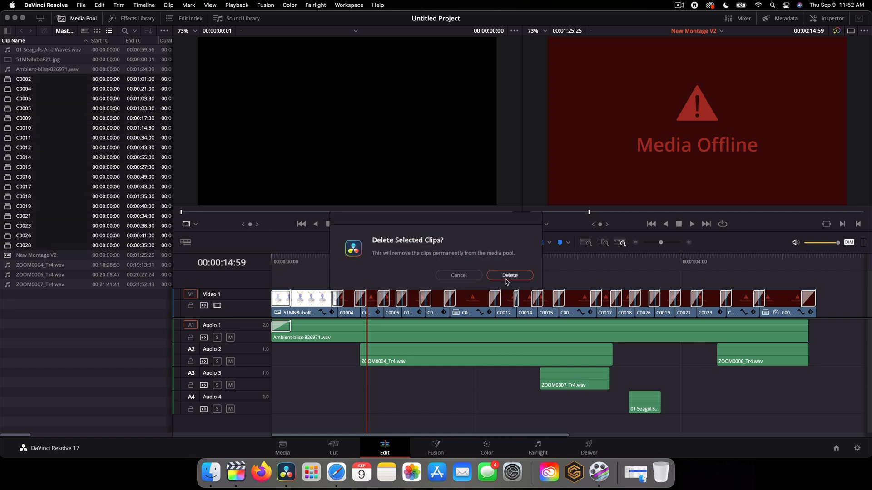
left_click(509, 275)
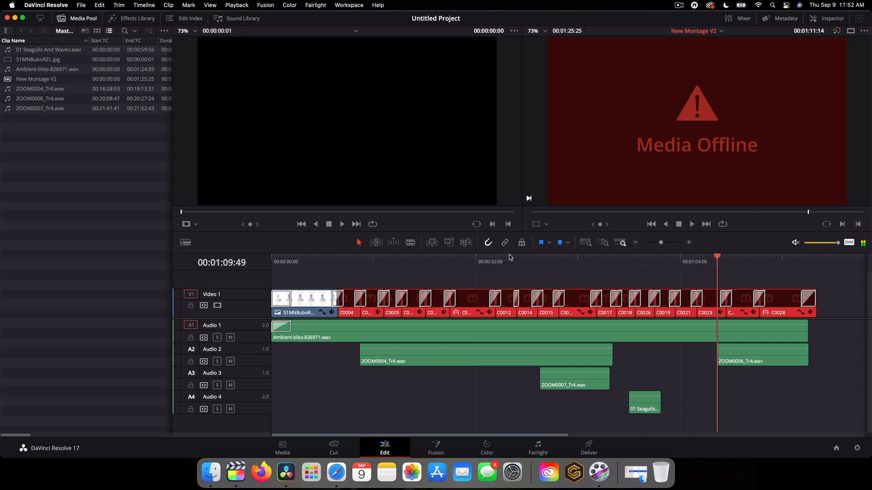
- Import the Sony MP4 clips and reset C0002.MP4's timecode slate to 00:00:00:00
left_click(355, 262)
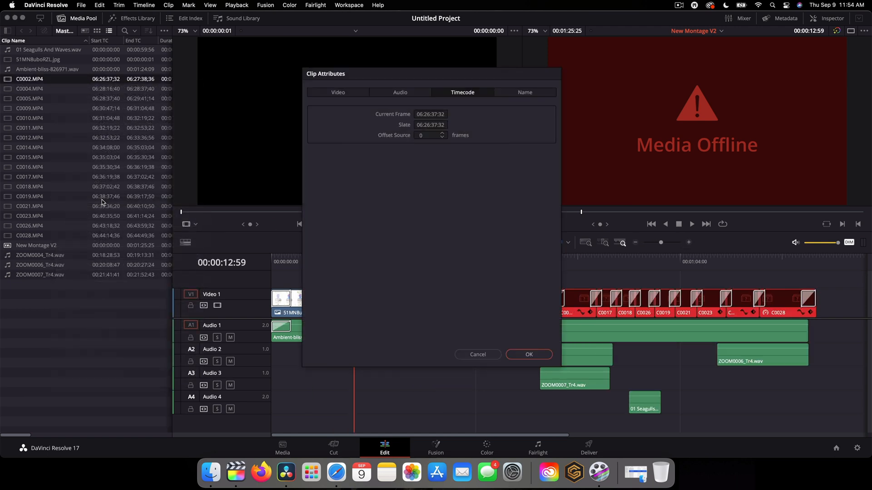
left_click(430, 114)
type("00:00:00:00")
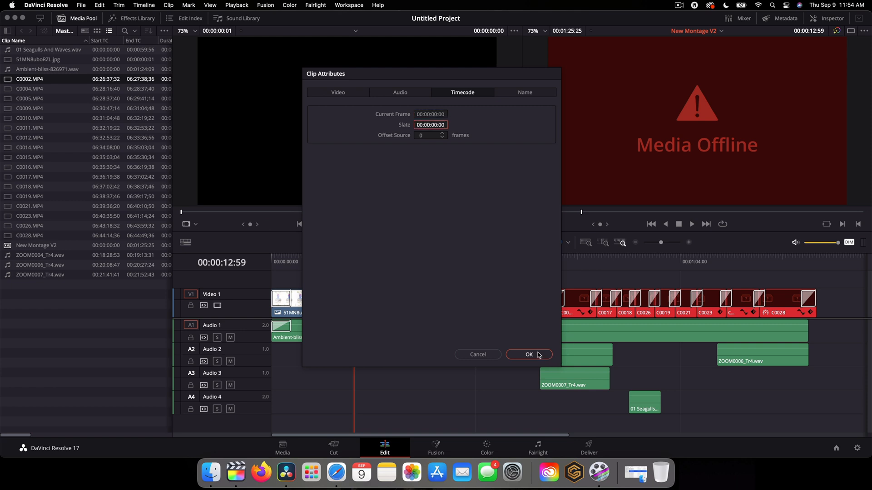
left_click(529, 355)
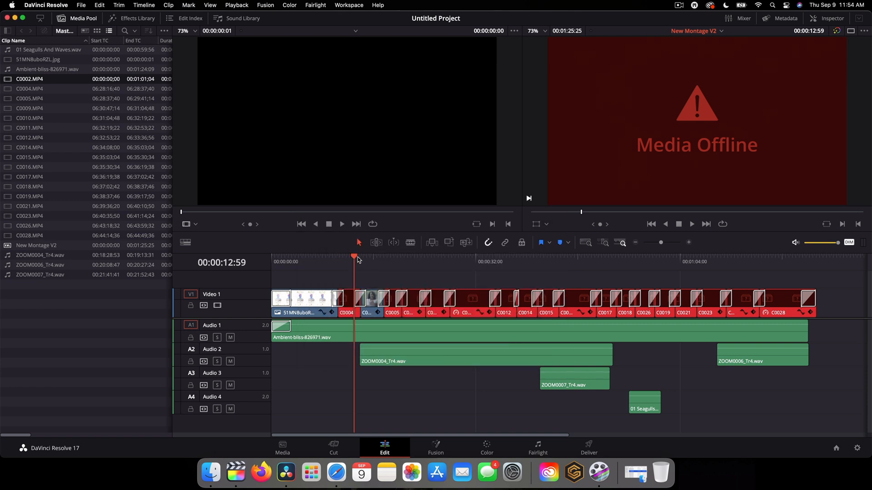
- Reset C0004.MP4's timecode slate to zero and scrub the montage to verify clips
left_click(366, 257)
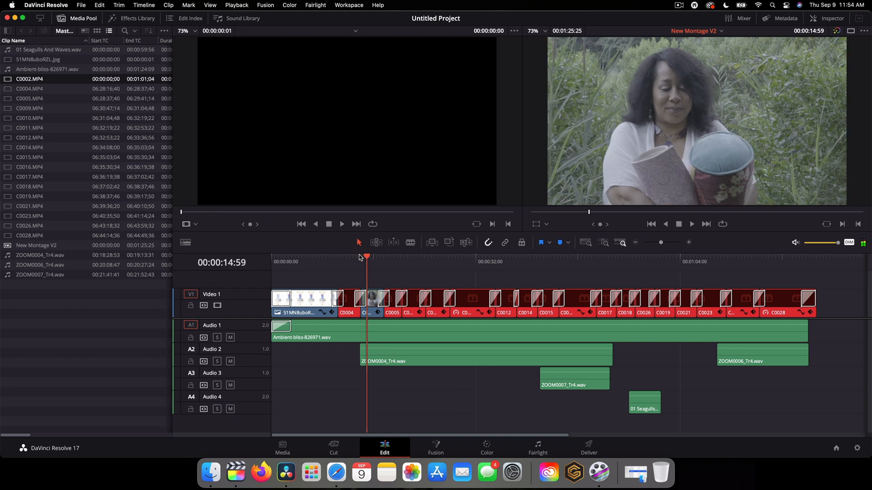
right_click(30, 88)
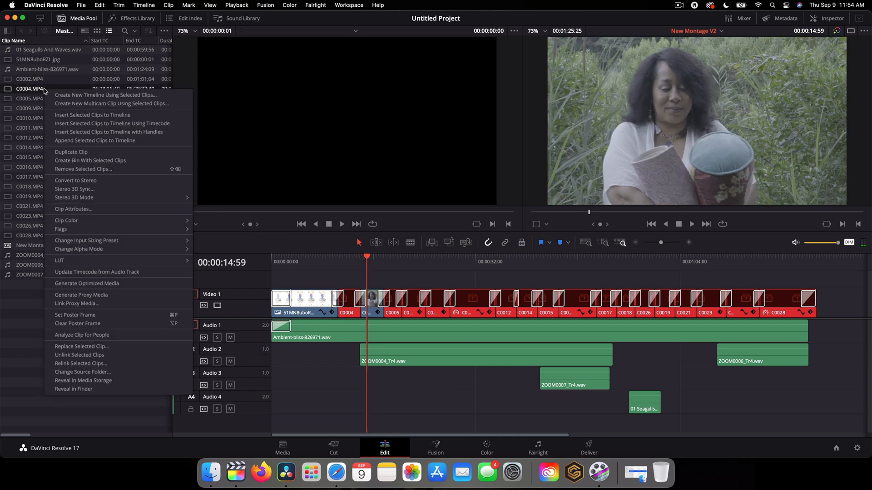
left_click(72, 208)
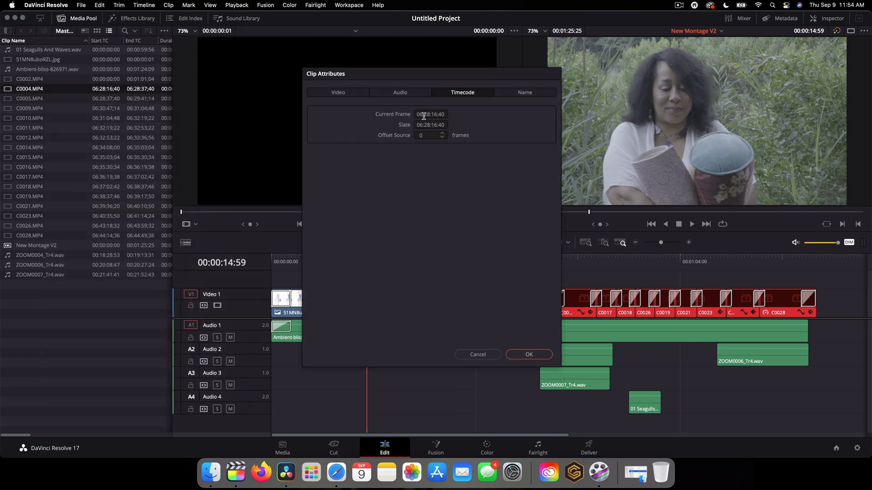
left_click(431, 124)
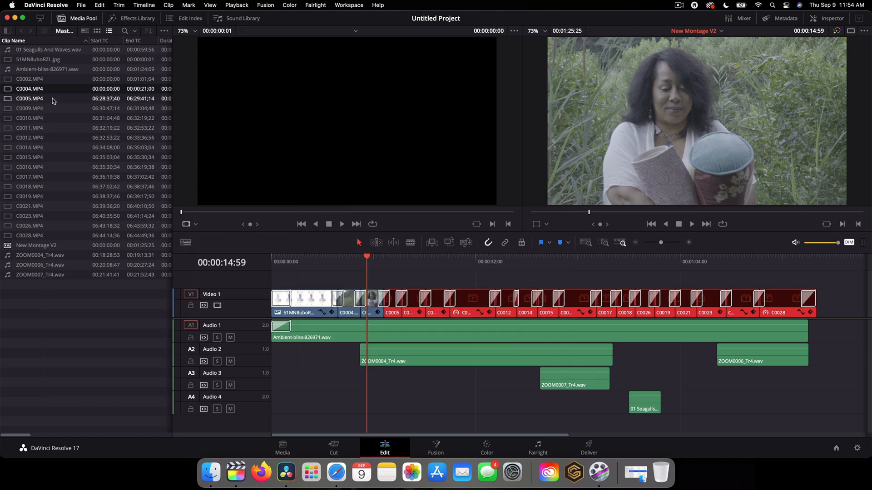
left_click(353, 261)
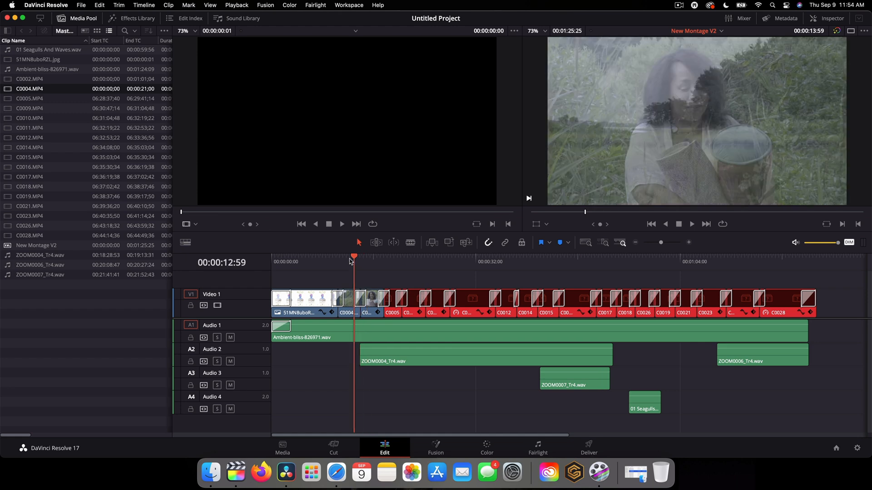
left_click_drag(350, 257, 367, 257)
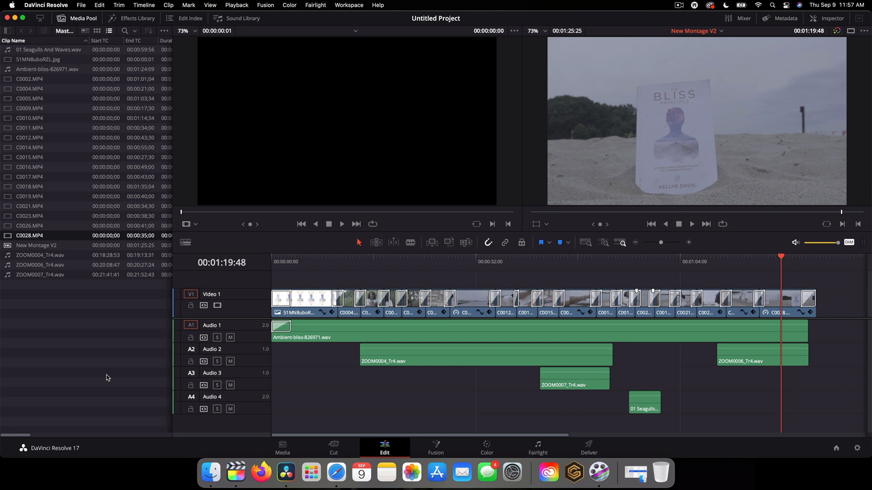
mouse_move(335, 267)
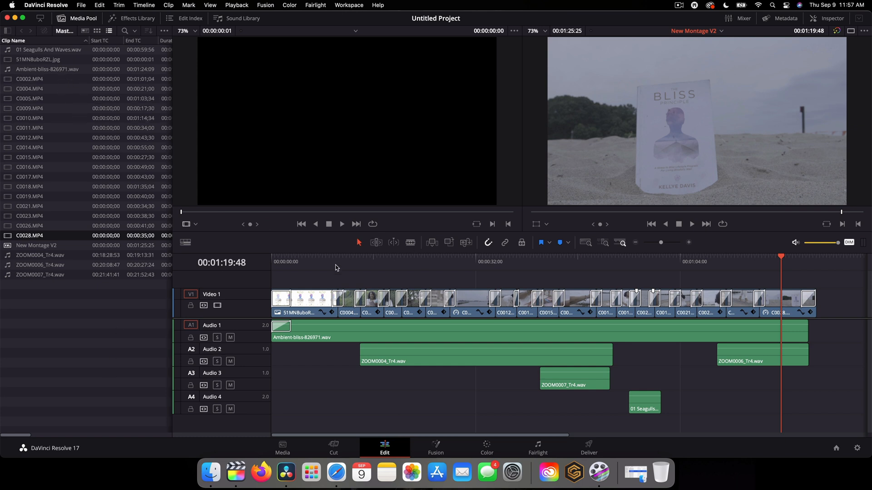
left_click(766, 262)
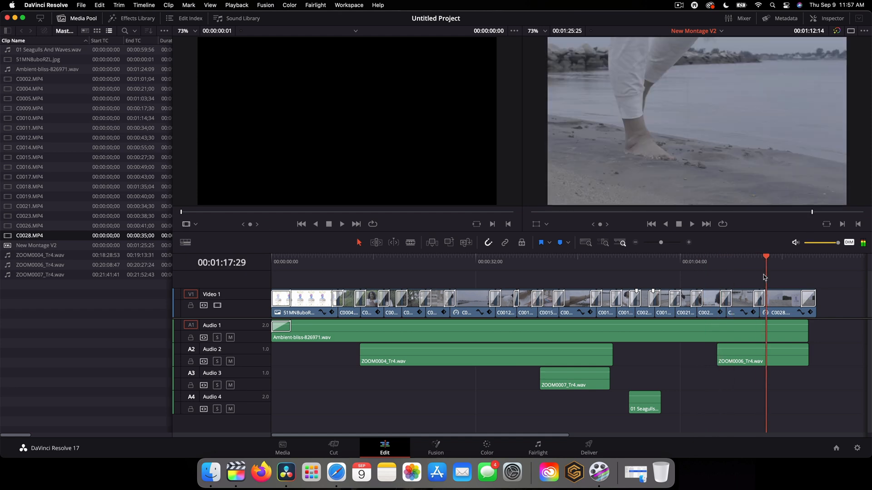
left_click(285, 474)
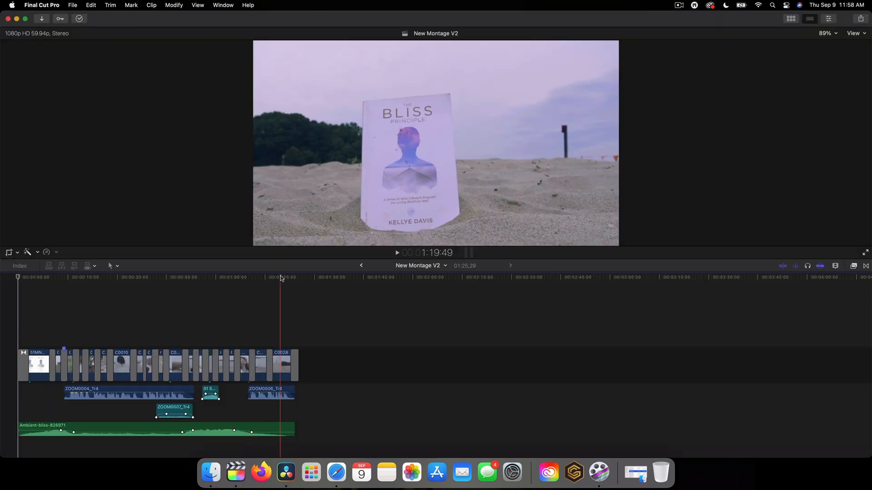
left_click(285, 473)
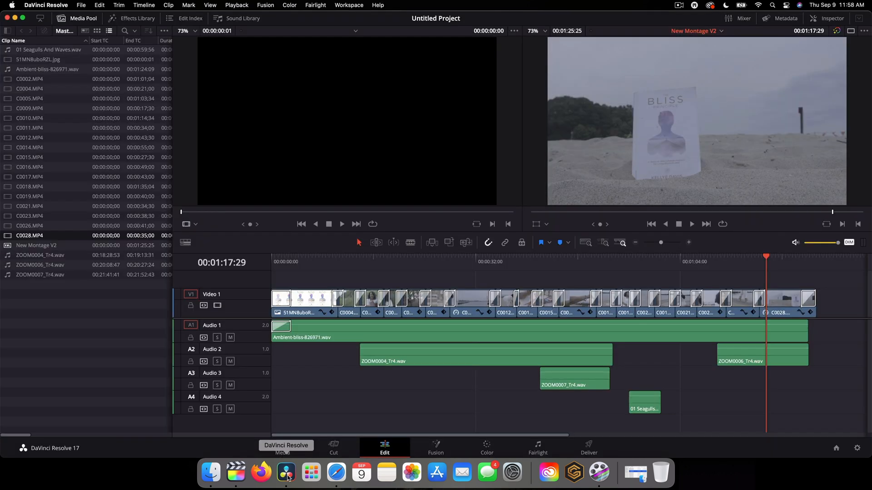
mouse_move(56, 317)
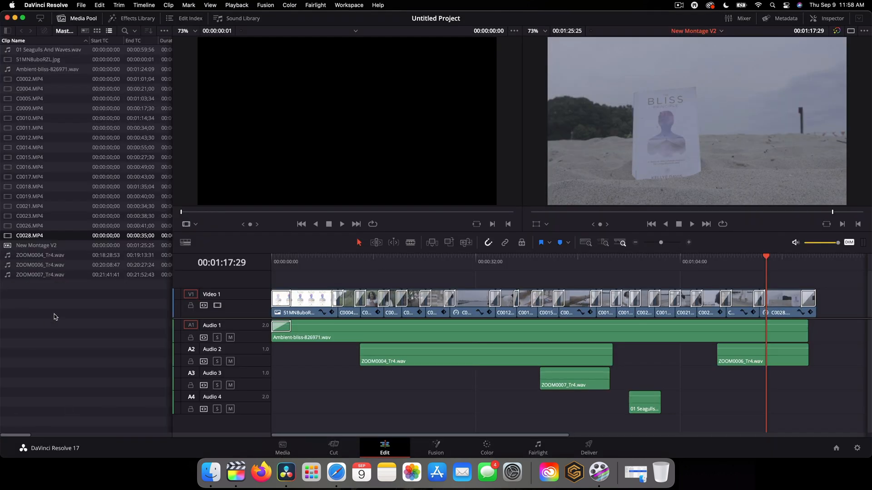